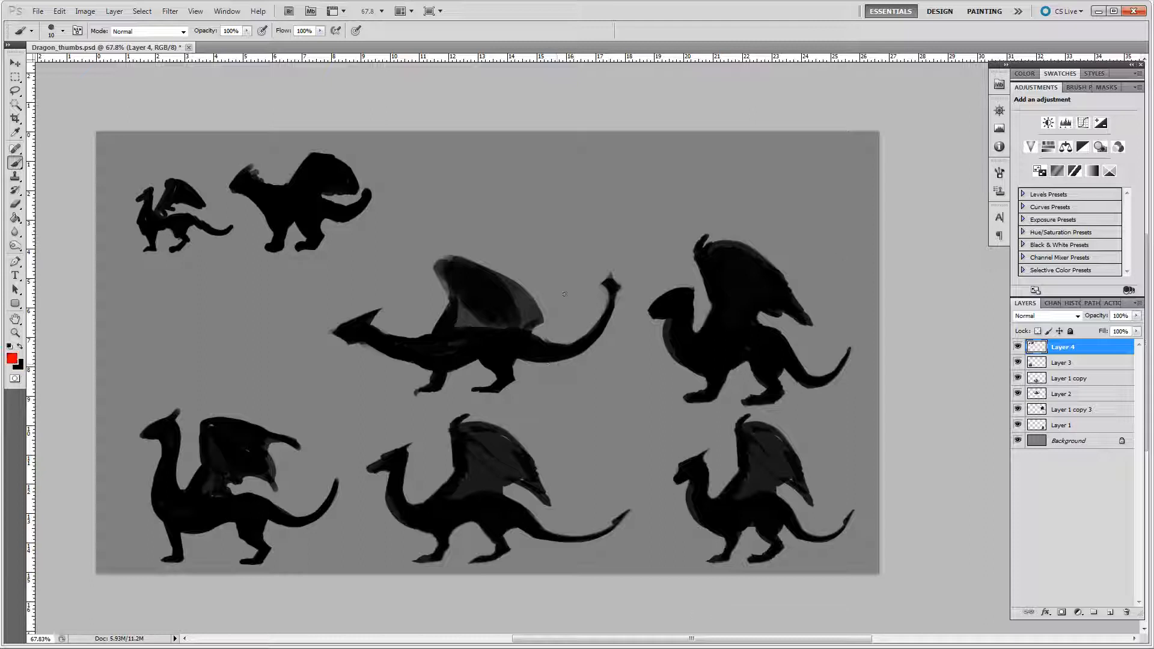
Step: Sketch a red arc and marks over the dragon thumbnail sheet in Photoshop
drag(558, 291, 504, 394)
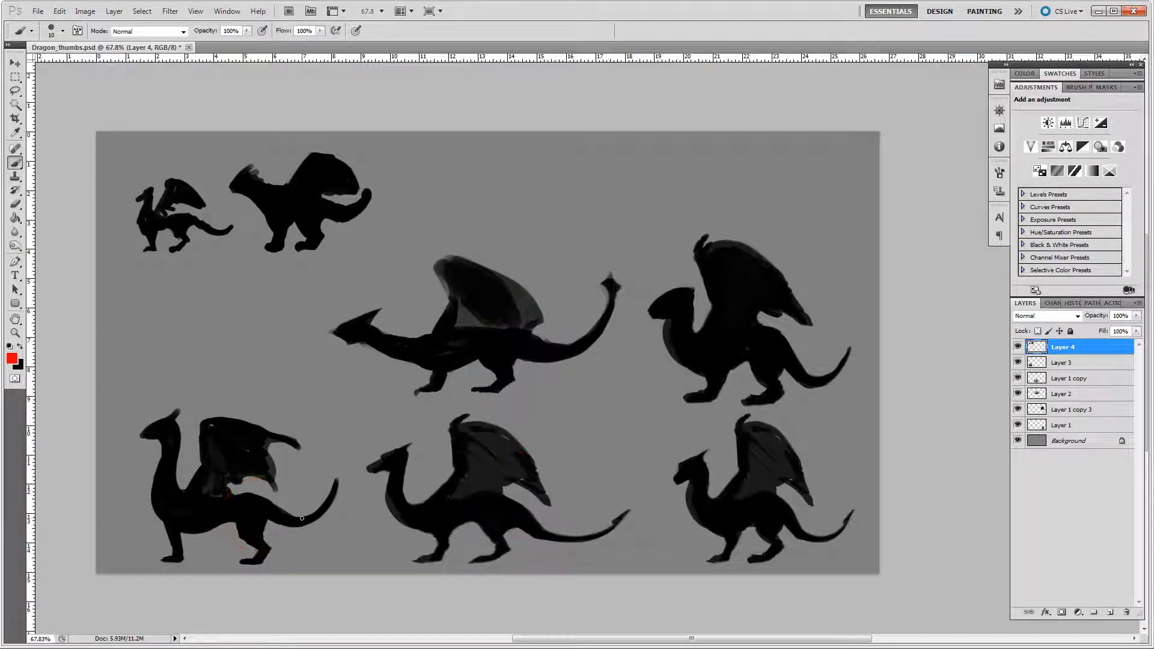
drag(381, 189, 627, 225)
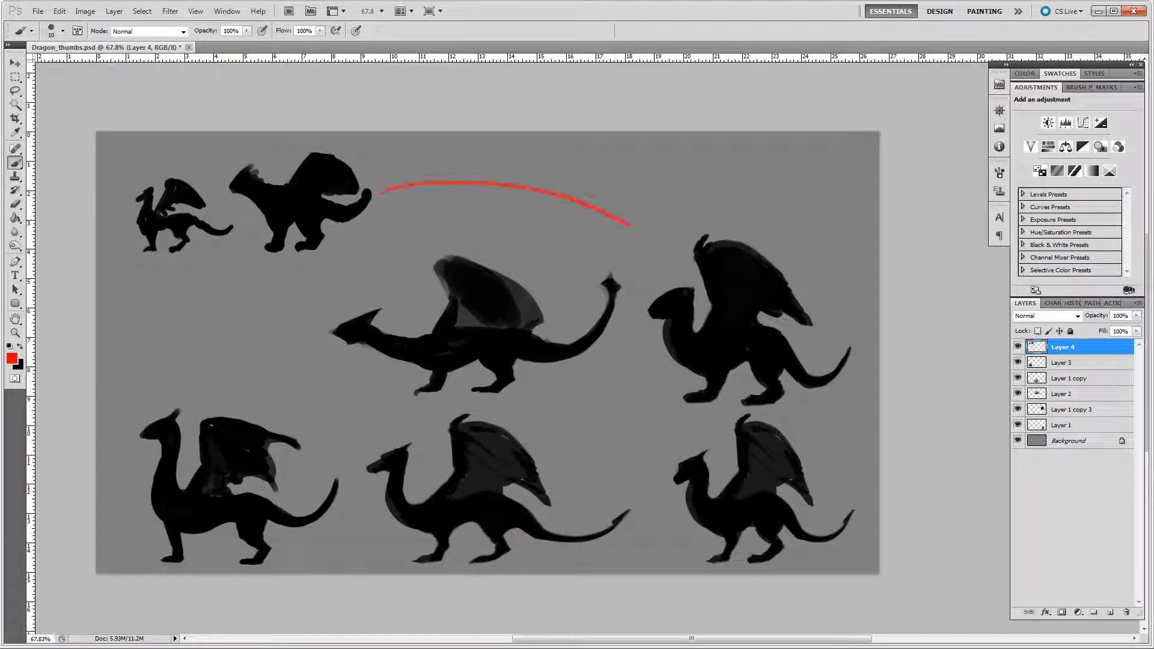
drag(625, 225, 687, 287)
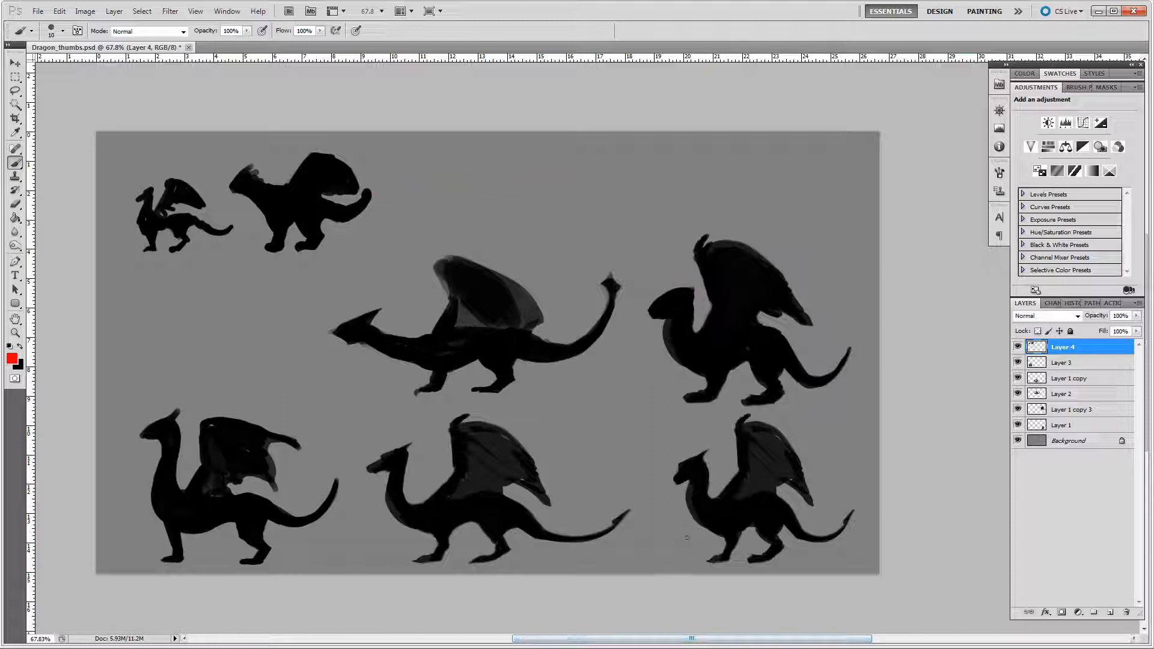
drag(642, 555, 684, 529)
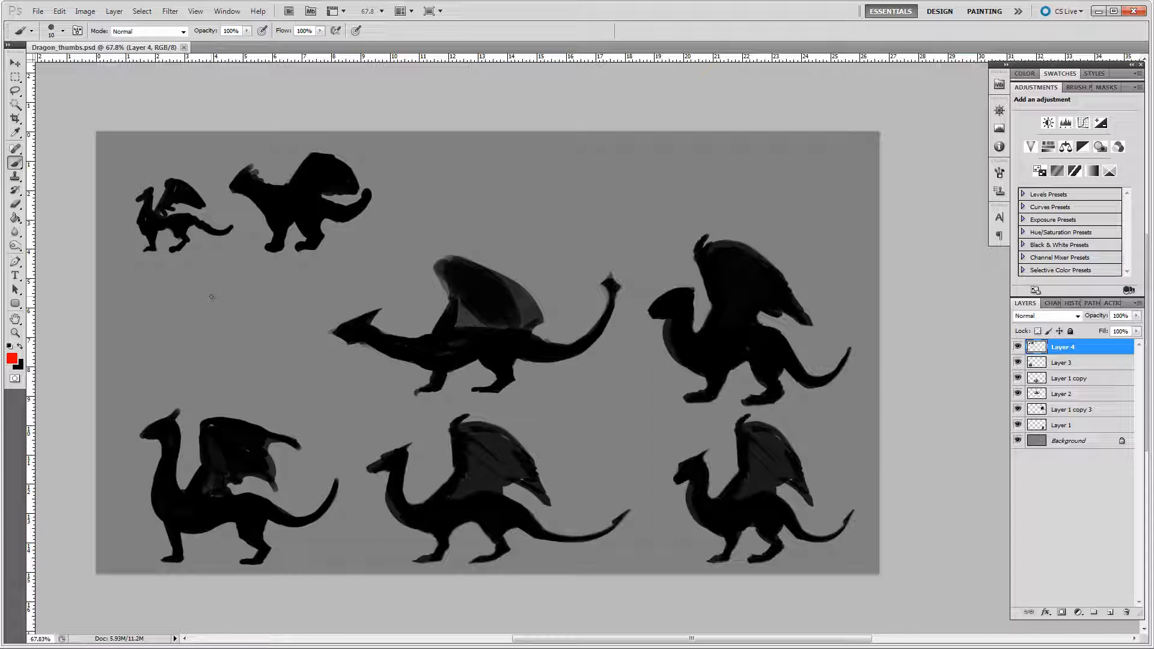
mouse_move(137, 393)
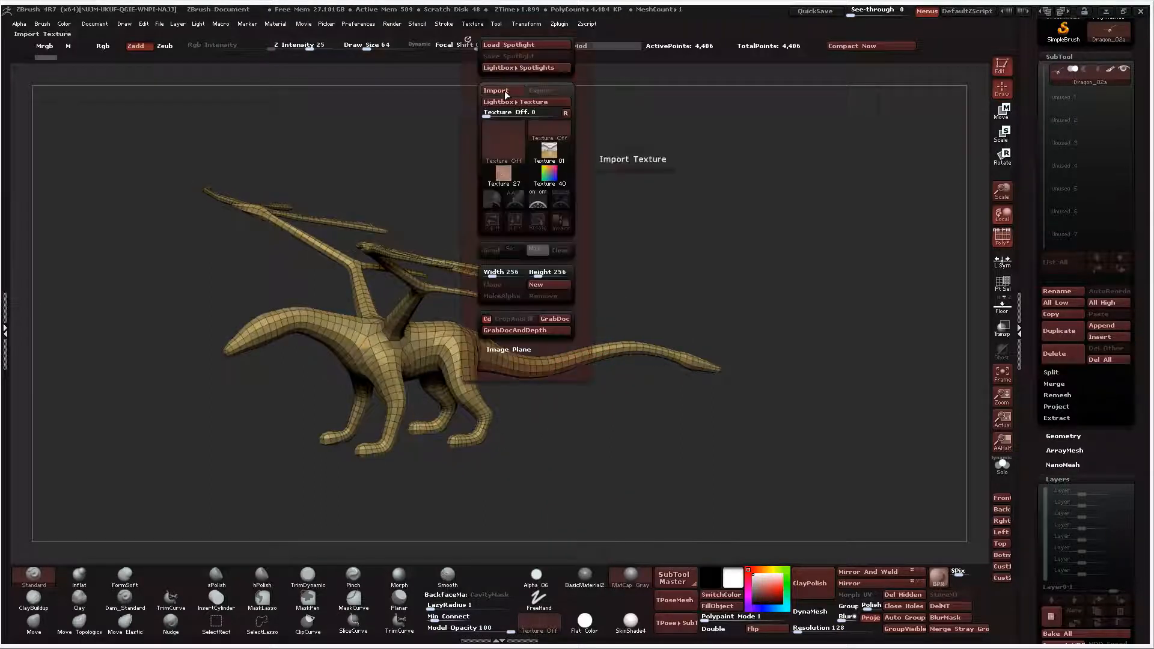
Step: Import the thumbnail sheet as a Spotlight reference, fade it and move it to the top-left
click(496, 90)
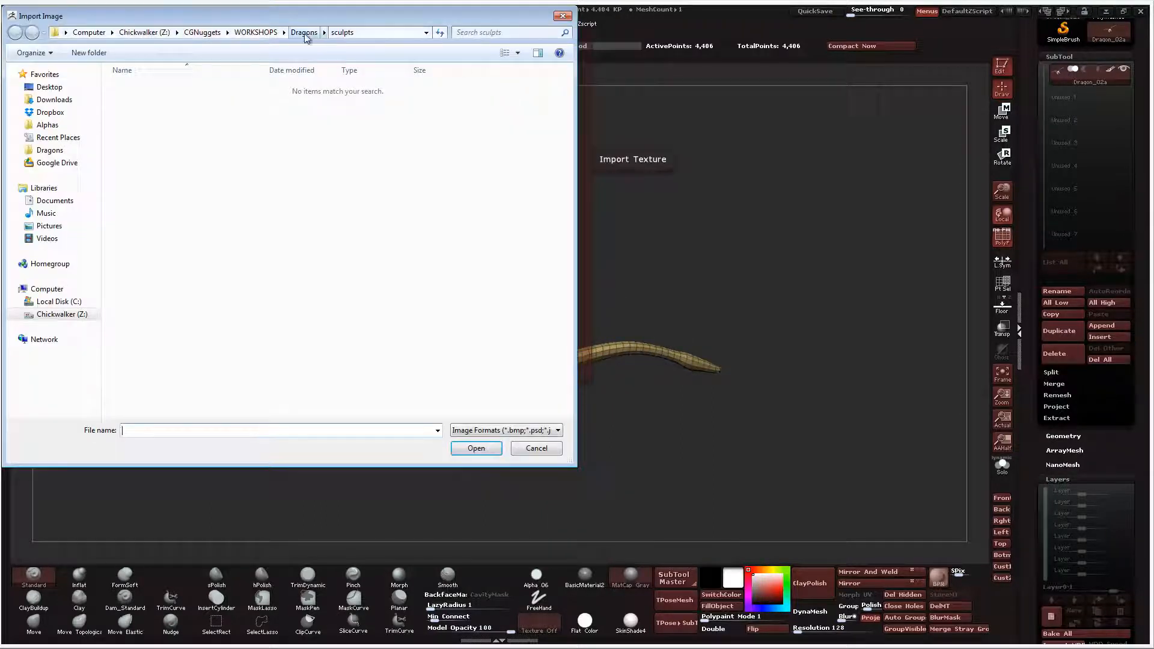
click(140, 96)
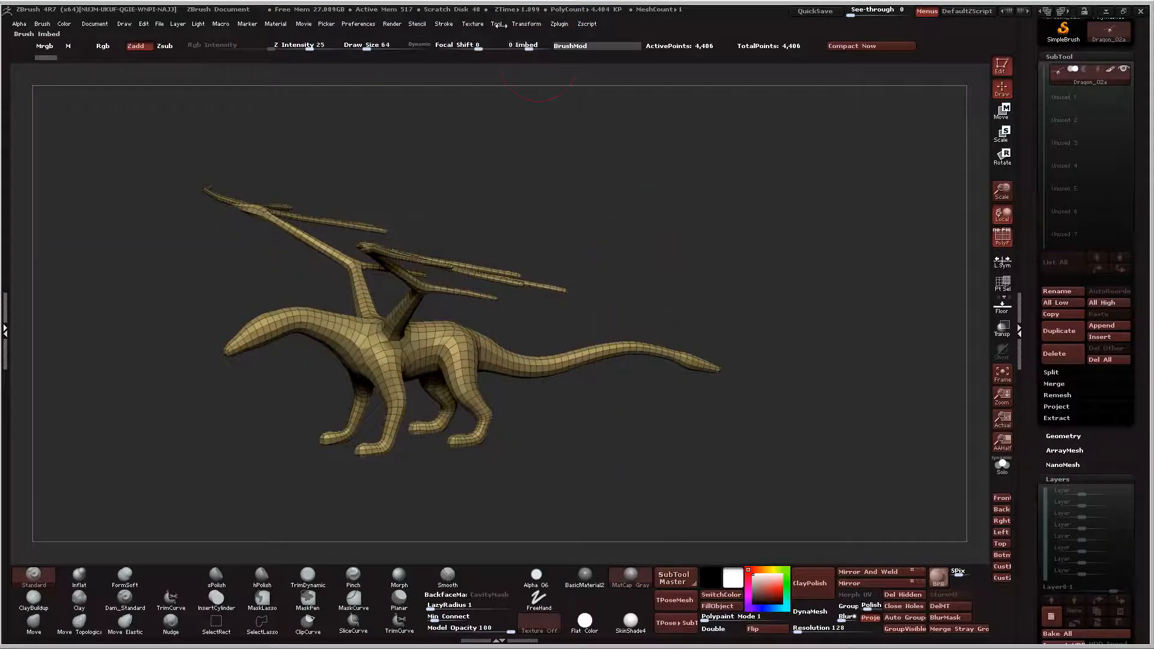
click(471, 24)
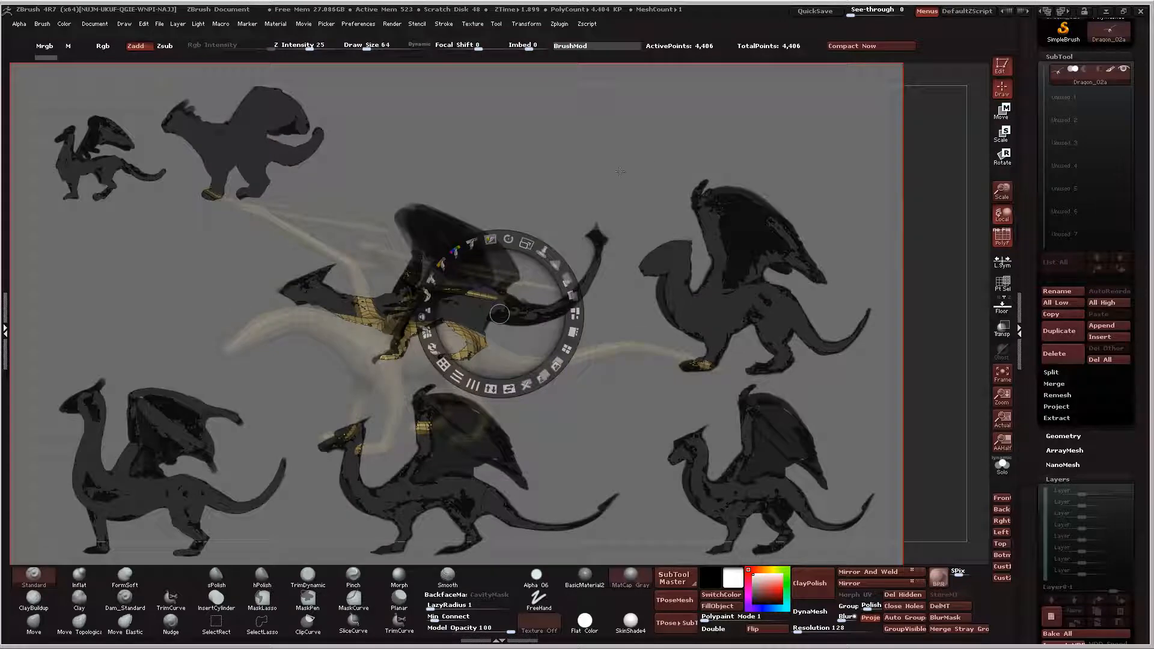
click(565, 275)
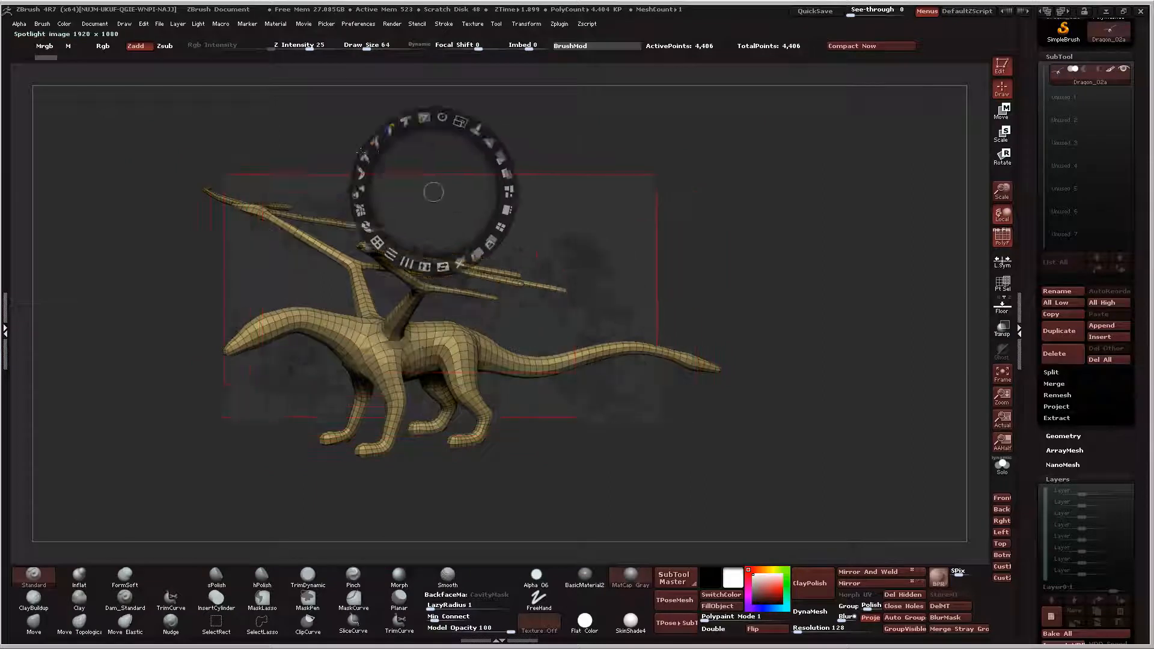
drag(433, 192, 215, 146)
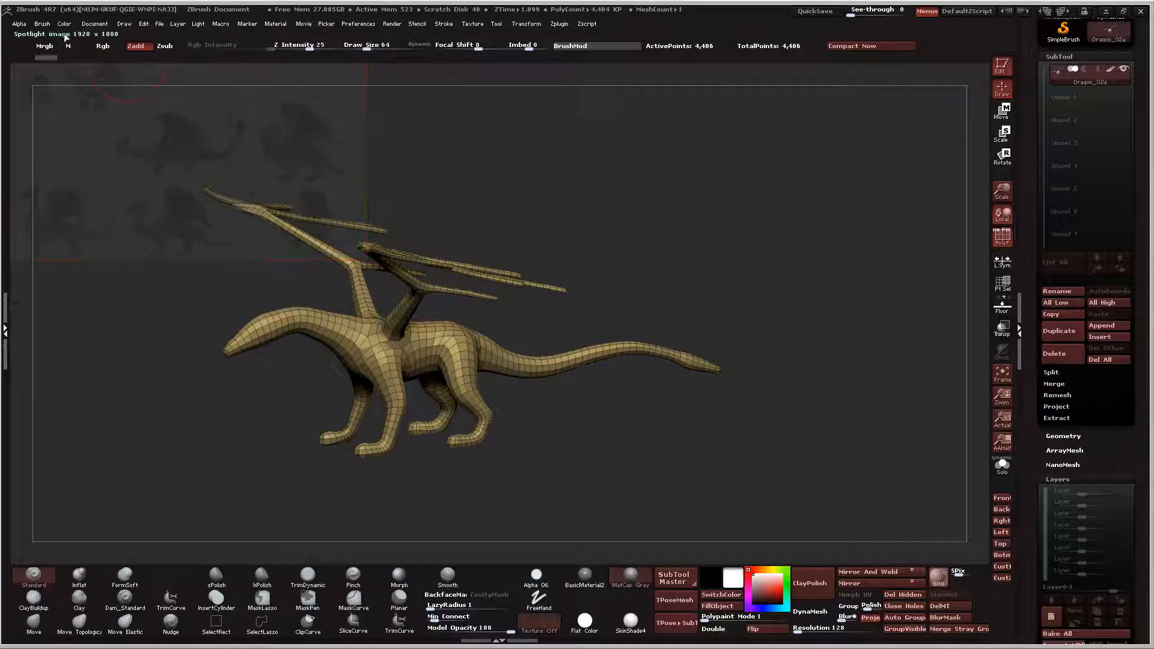
click(42, 24)
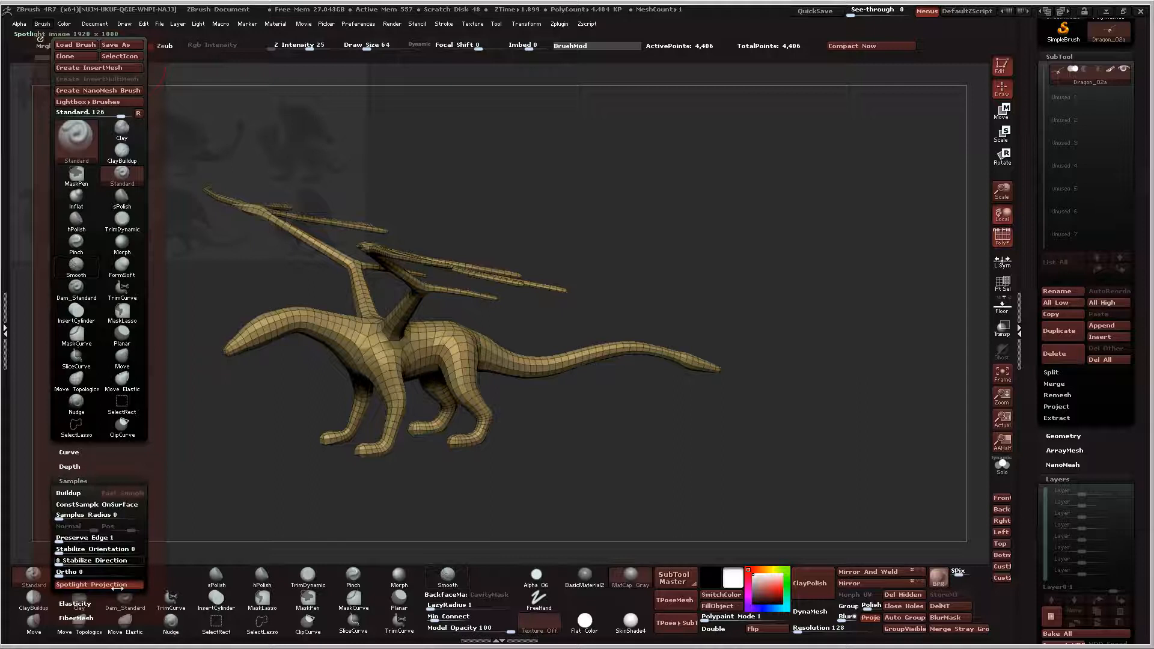
click(637, 359)
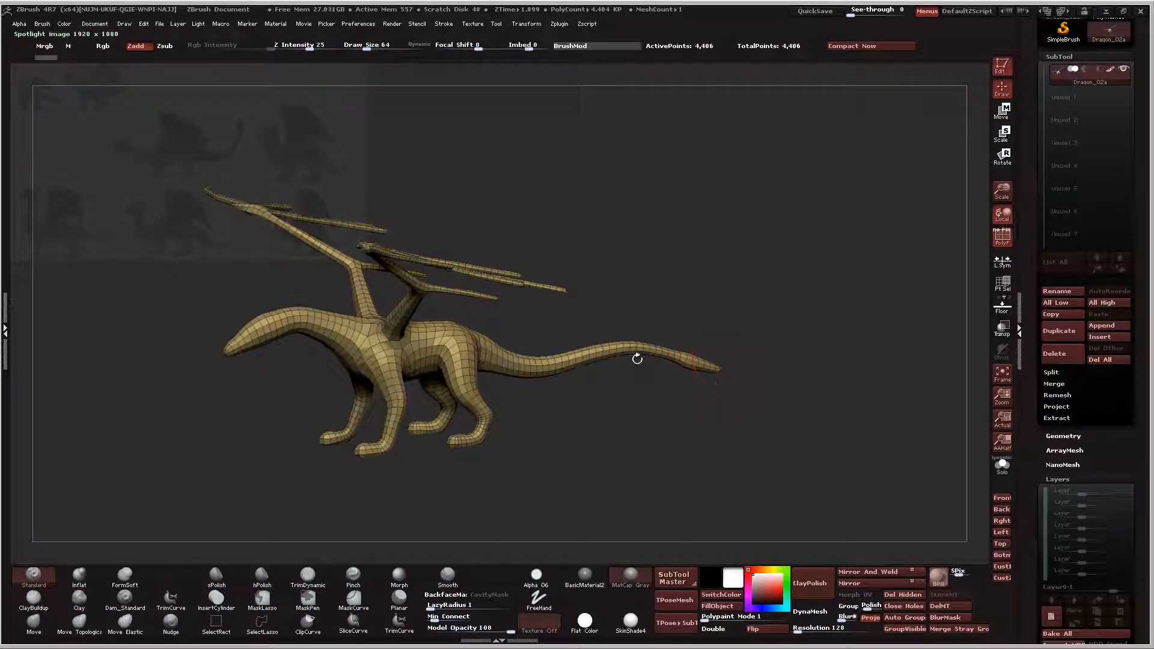
Step: Turn the dragon to a side view and add a new layer in Tool > Layers
drag(637, 358, 693, 447)
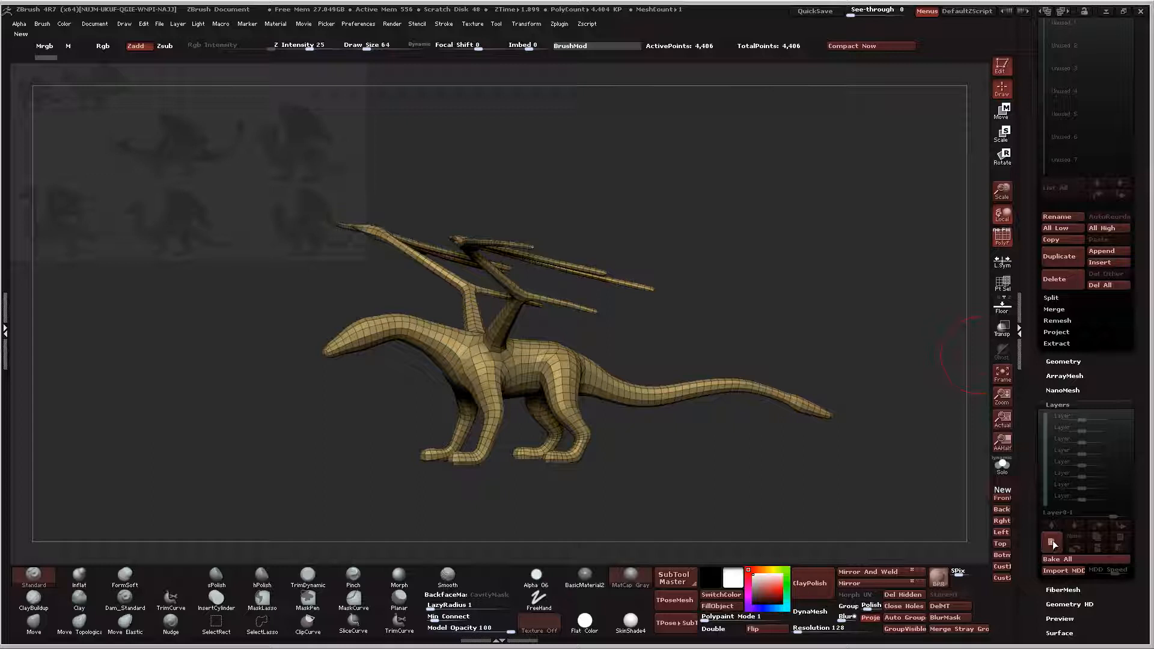
click(1001, 490)
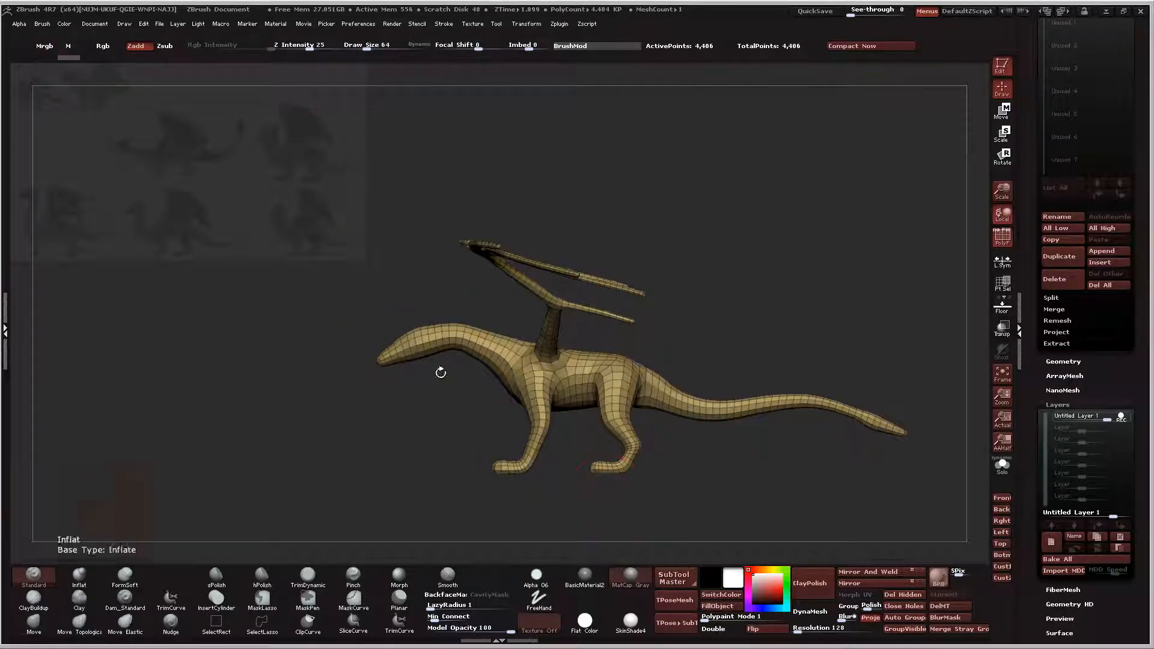
drag(439, 373, 292, 438)
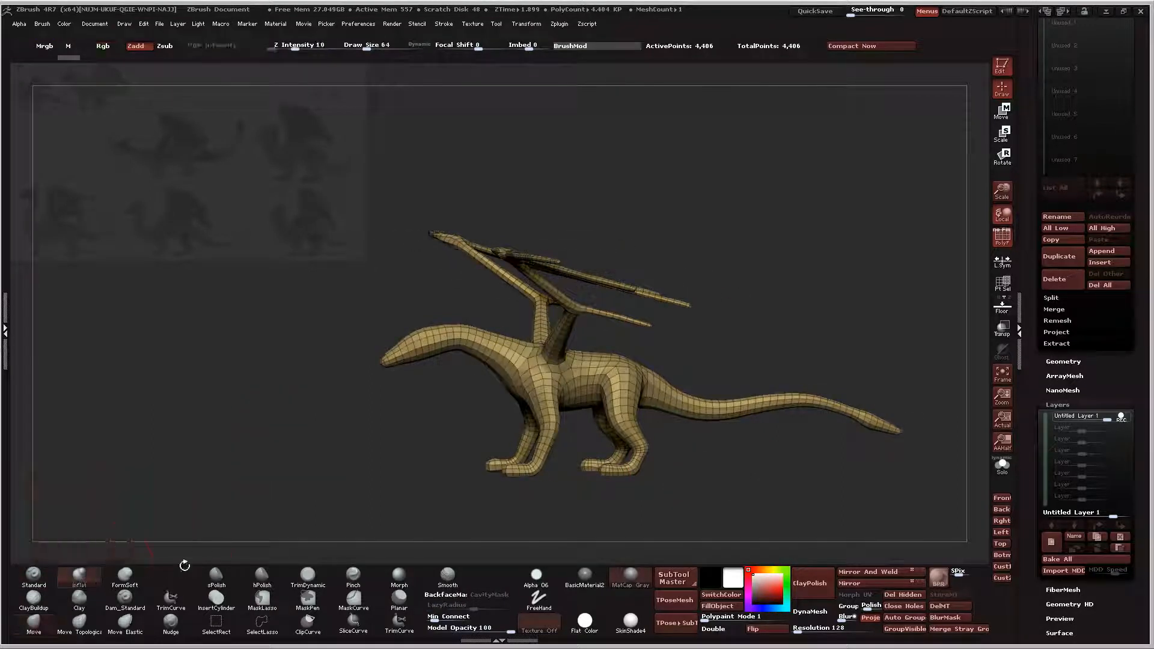
Step: Switch to the FormSoft brush with lower intensity and view the dragon from above
click(123, 584)
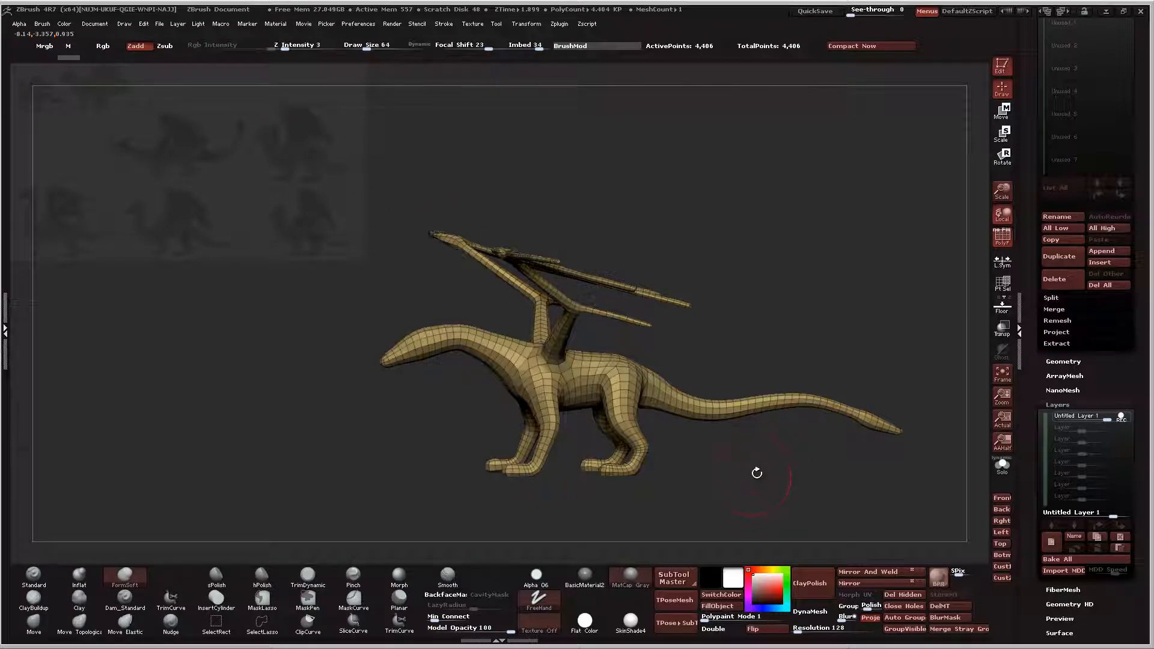
drag(756, 474, 780, 461)
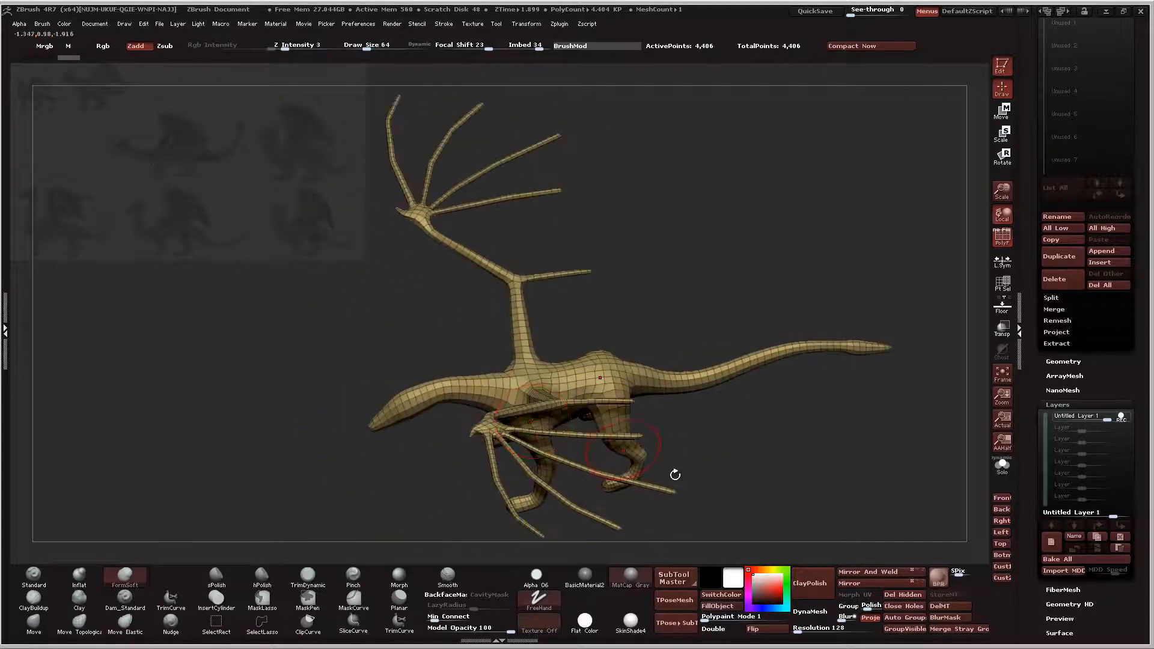
drag(674, 475, 635, 444)
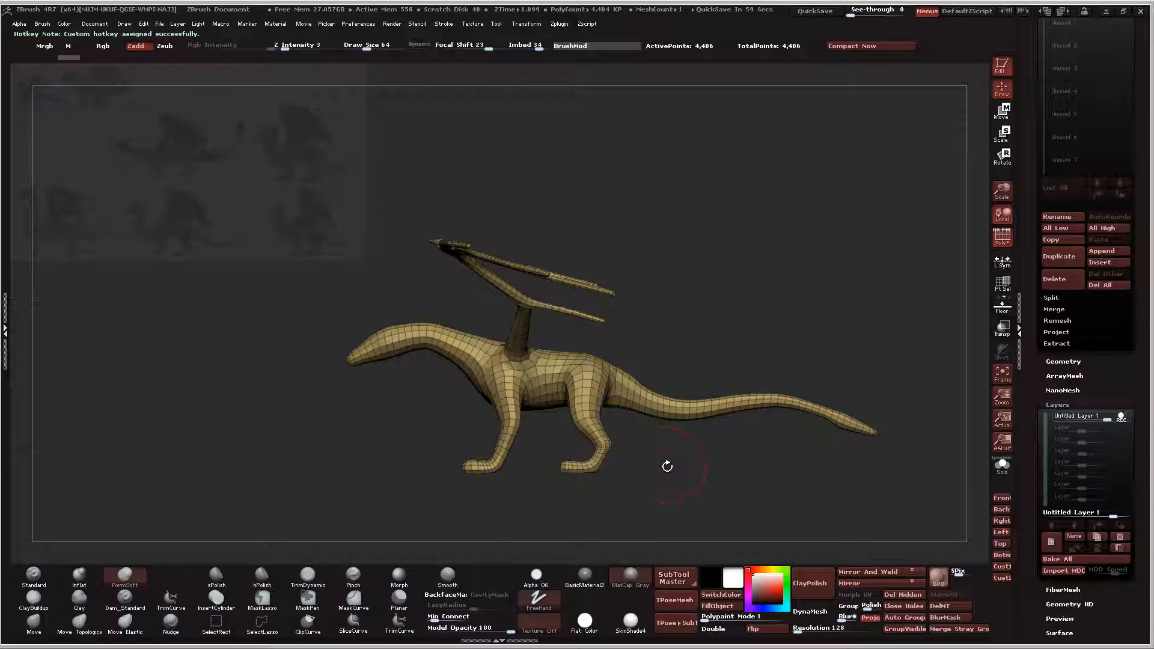
mouse_move(660, 468)
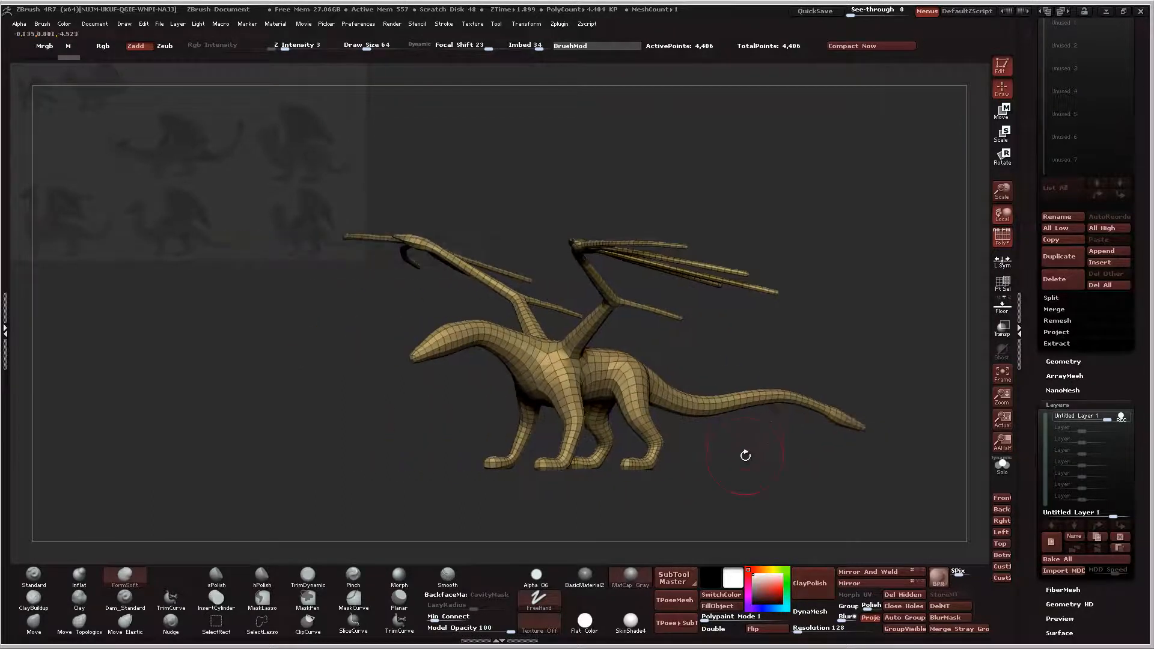
Step: Rotate the dragon to a three-quarter view after assigning the hotkey
drag(745, 454, 716, 479)
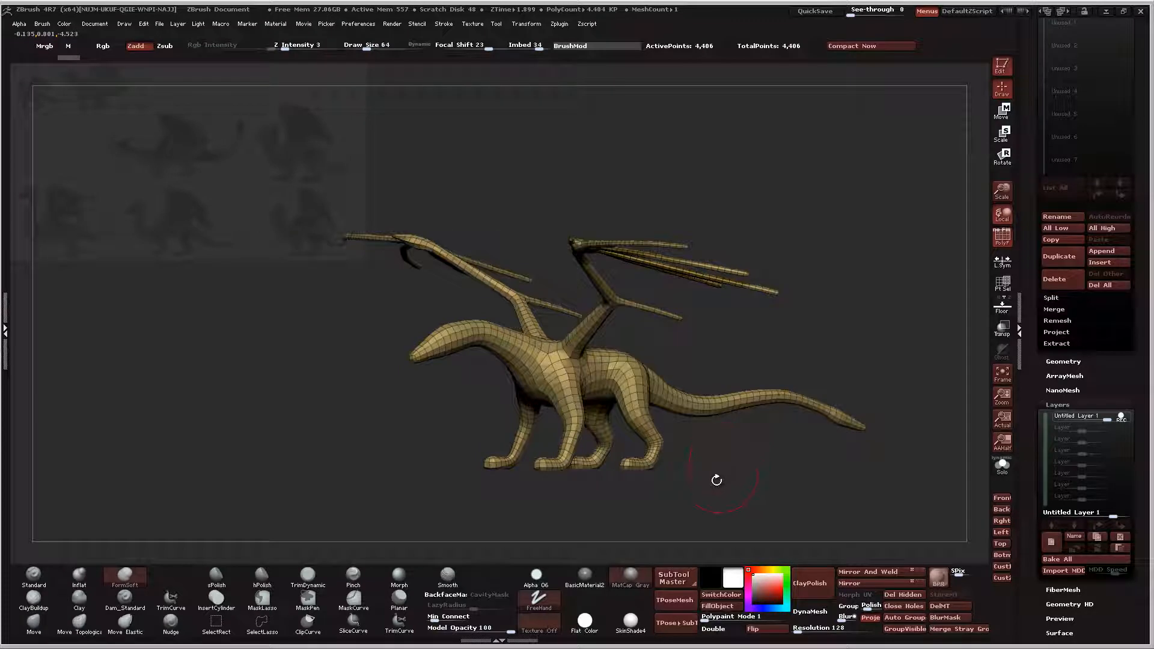
drag(715, 480, 764, 484)
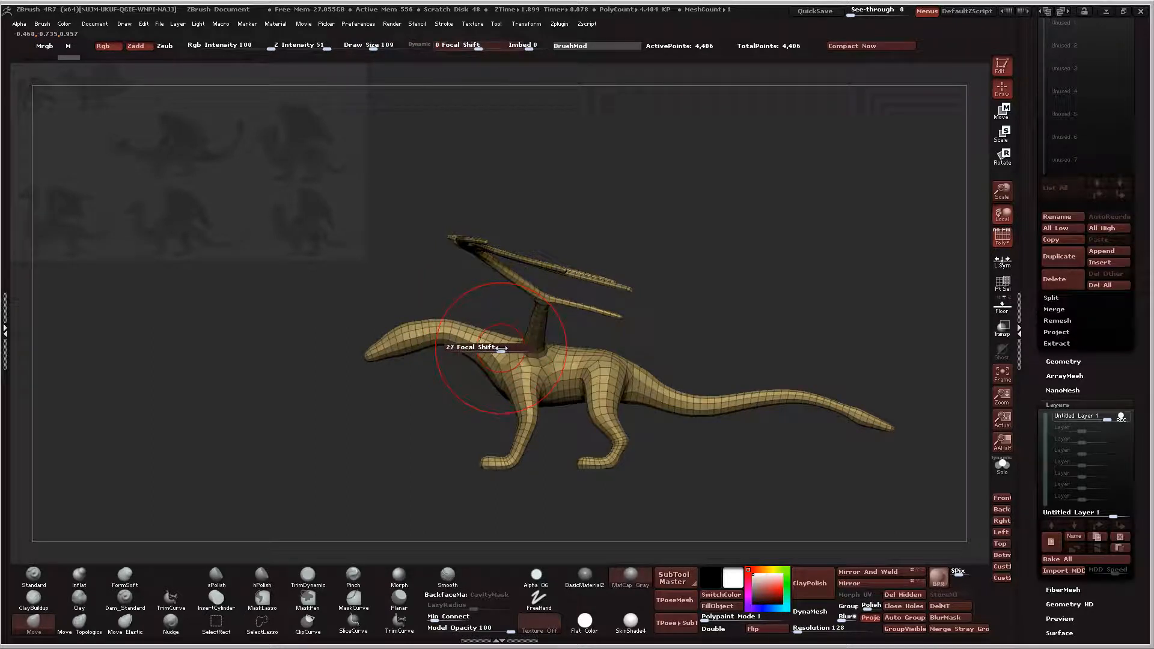
Step: Adjust the Move brush Focal Shift and Draw Size, then set MaskLasso as the masking brush
drag(456, 346, 522, 346)
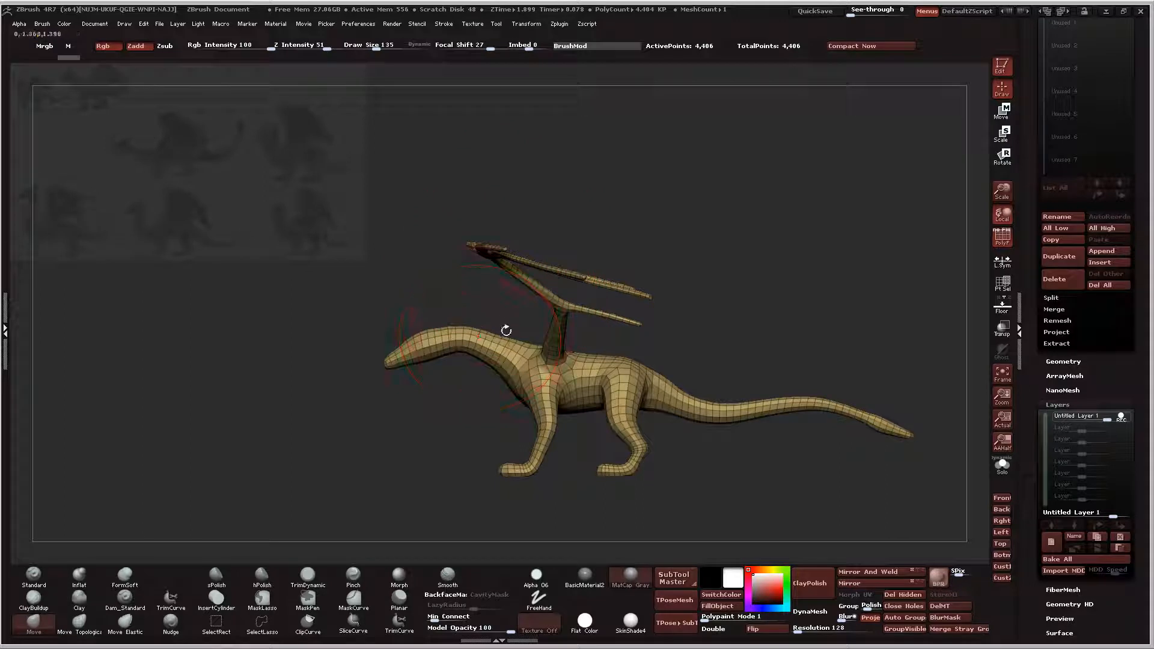
click(308, 574)
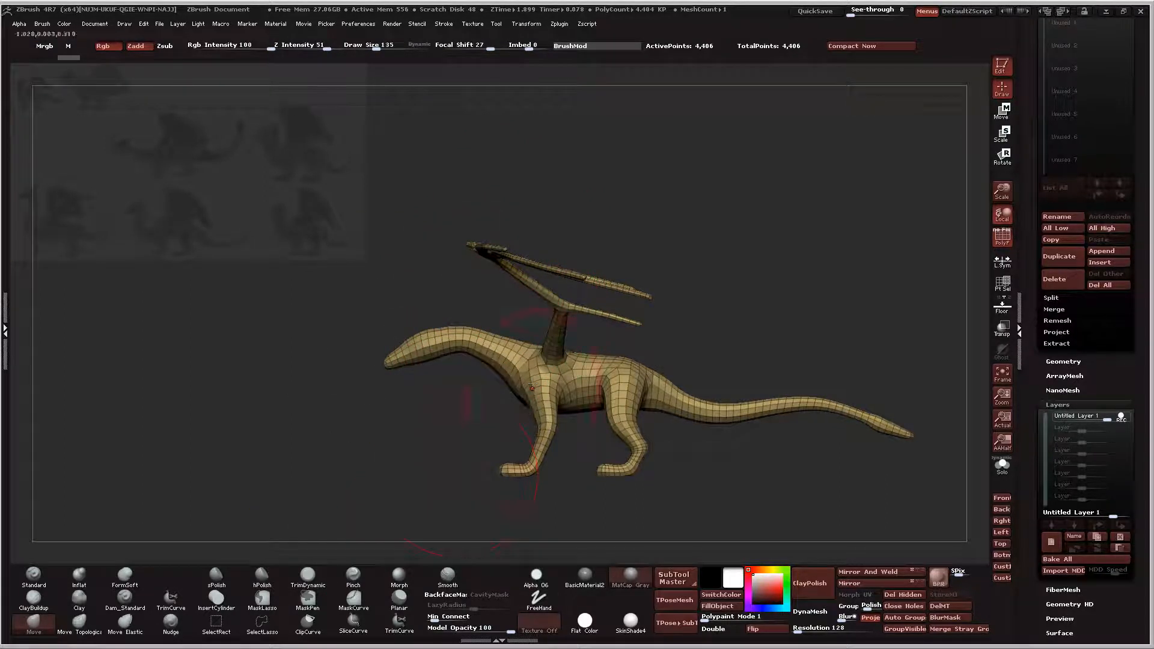
click(530, 378)
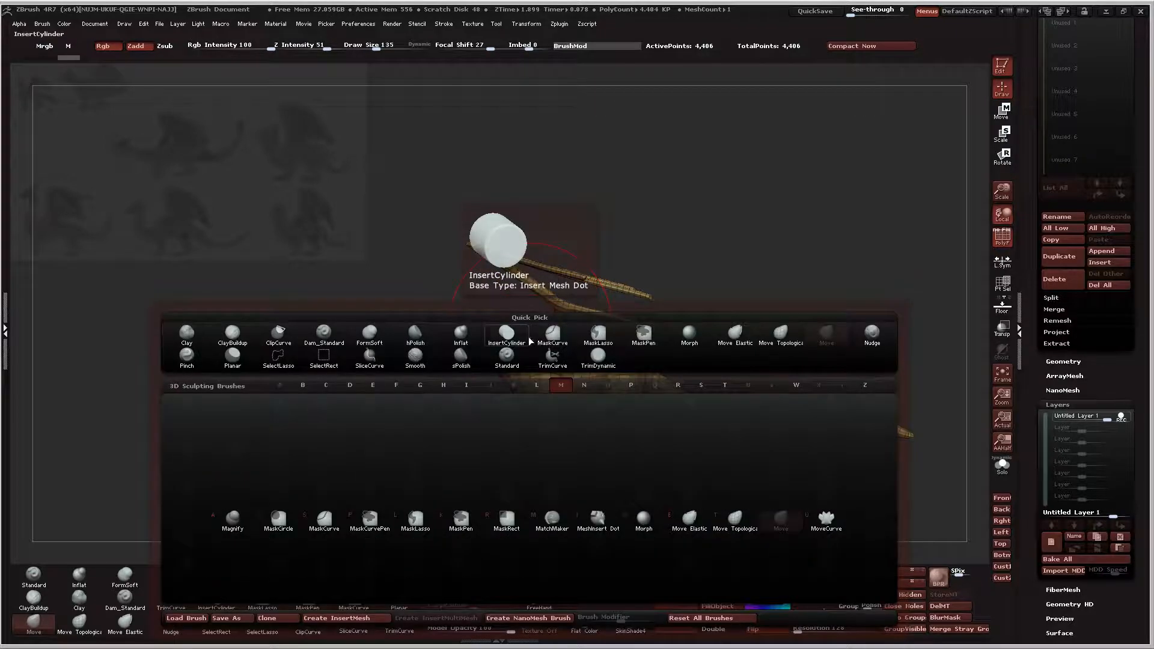
click(550, 332)
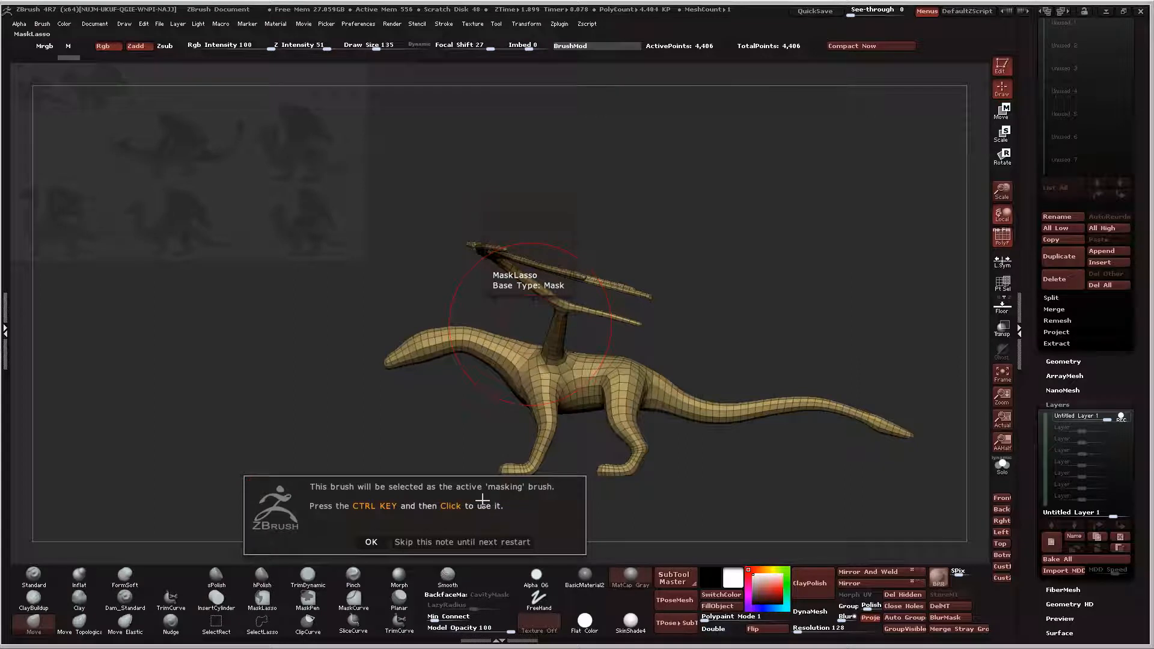
mouse_move(473, 529)
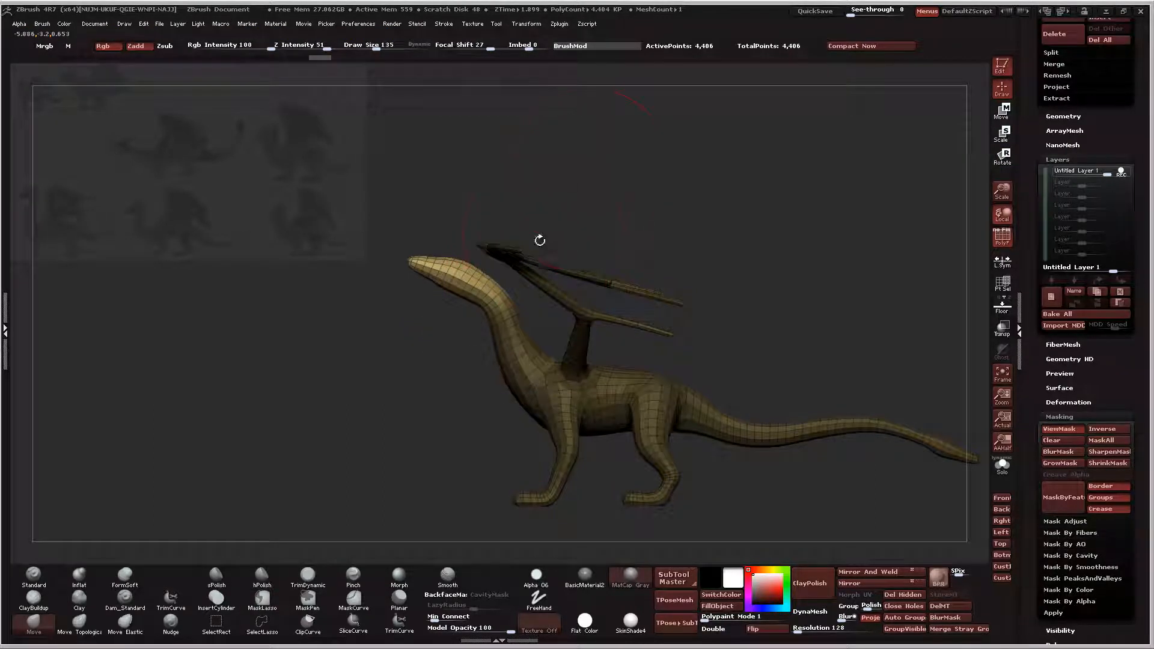
Step: Check the raised neck pose from underneath and from the front
drag(540, 241, 529, 216)
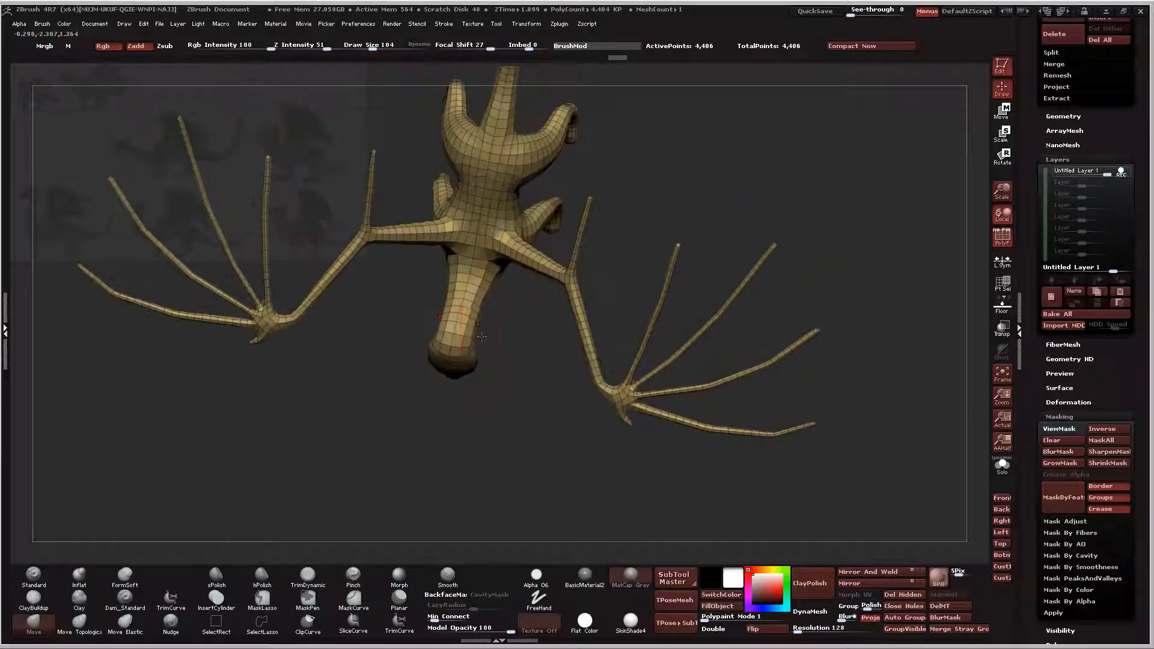
drag(478, 339, 478, 309)
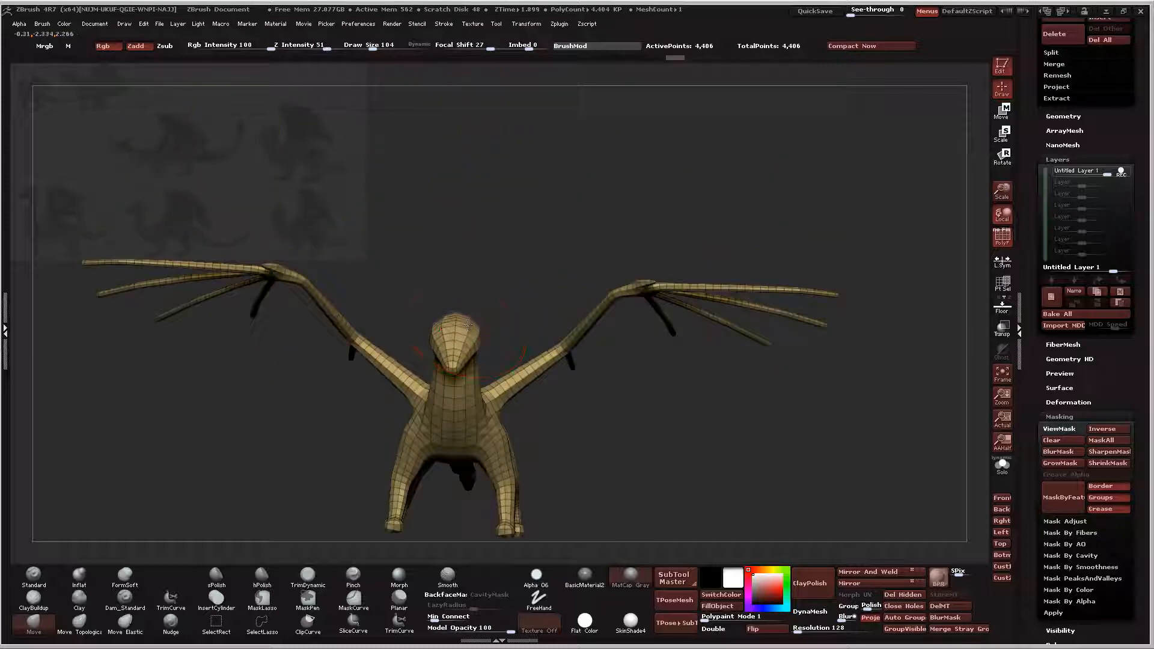